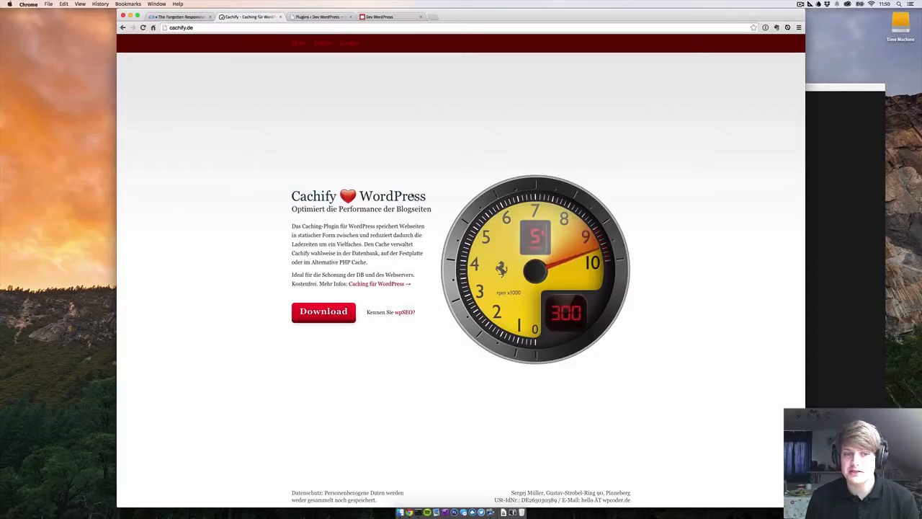
mouse_move(357, 143)
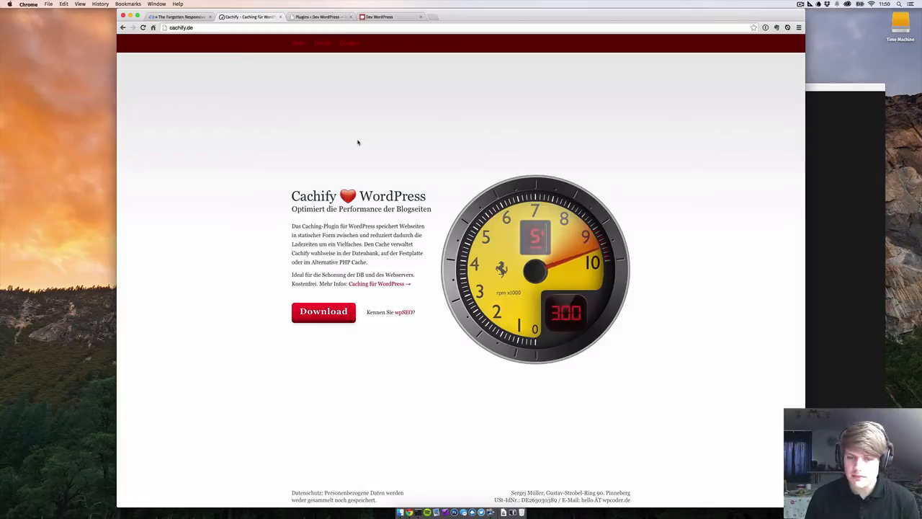
mouse_move(323, 137)
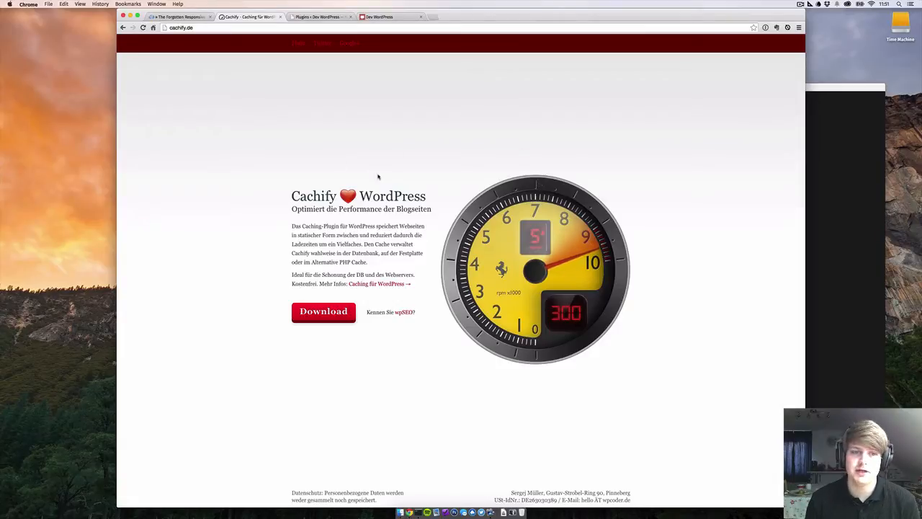
mouse_move(349, 114)
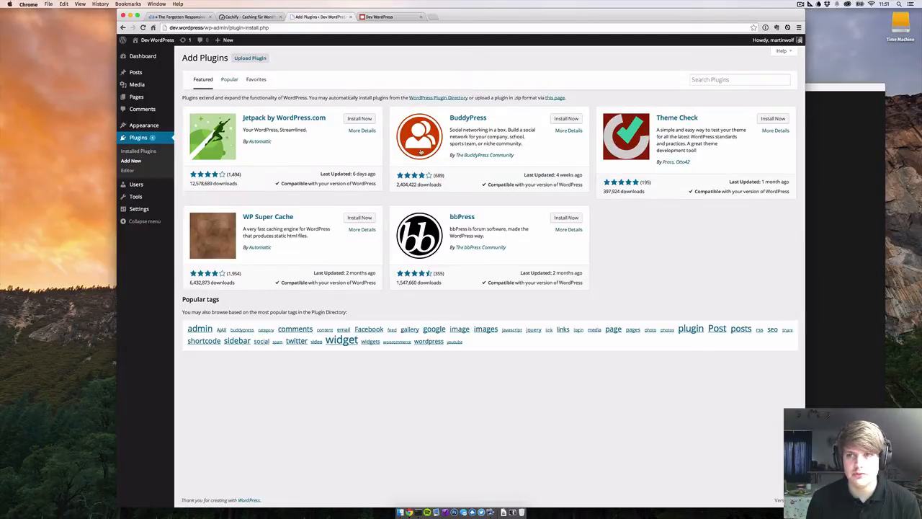
- Search the plugin directory for 'Cach' and install the Cachify plugin
click(738, 79)
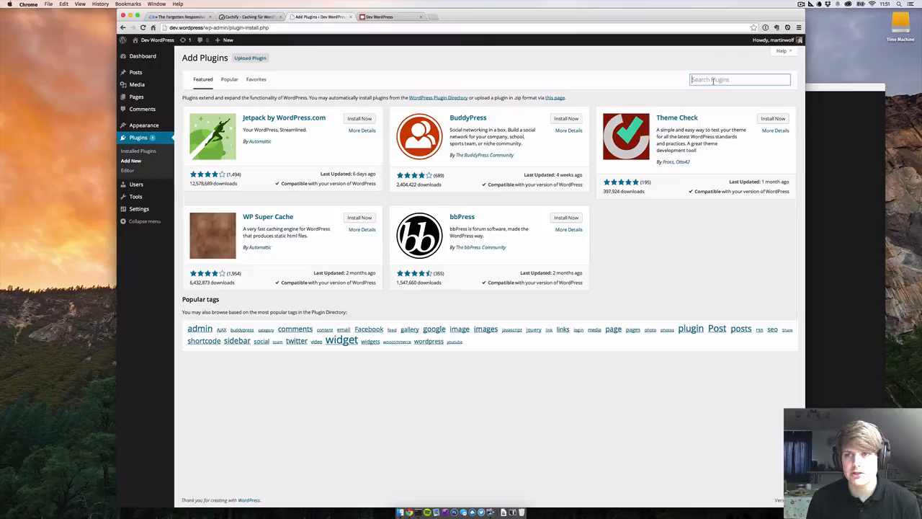
text(Cachify)
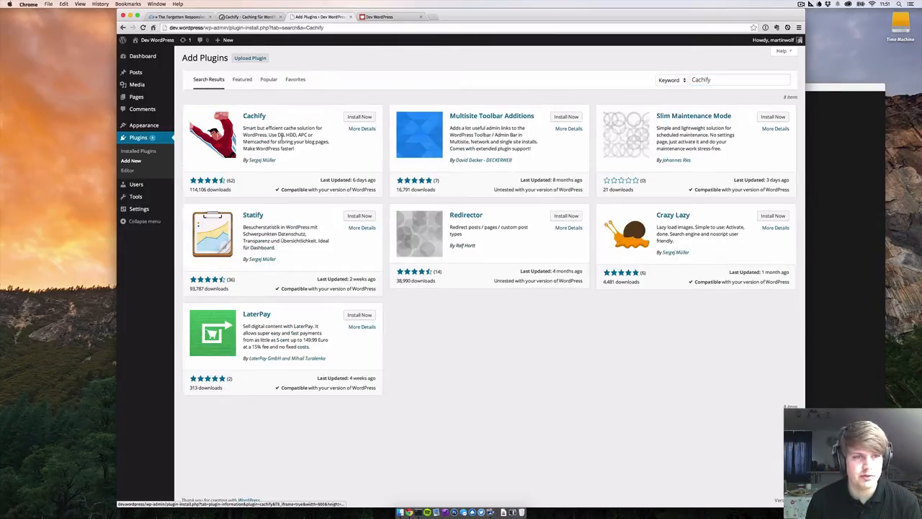
click(360, 116)
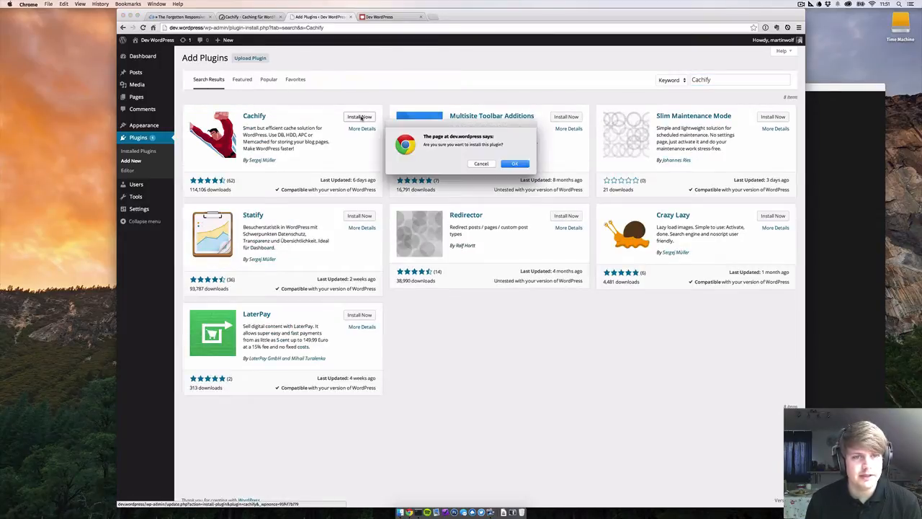
click(514, 164)
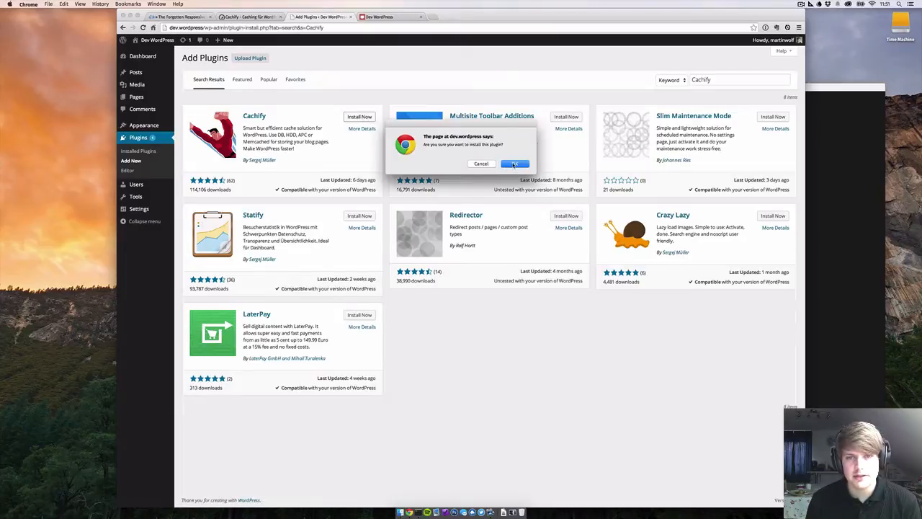
click(514, 164)
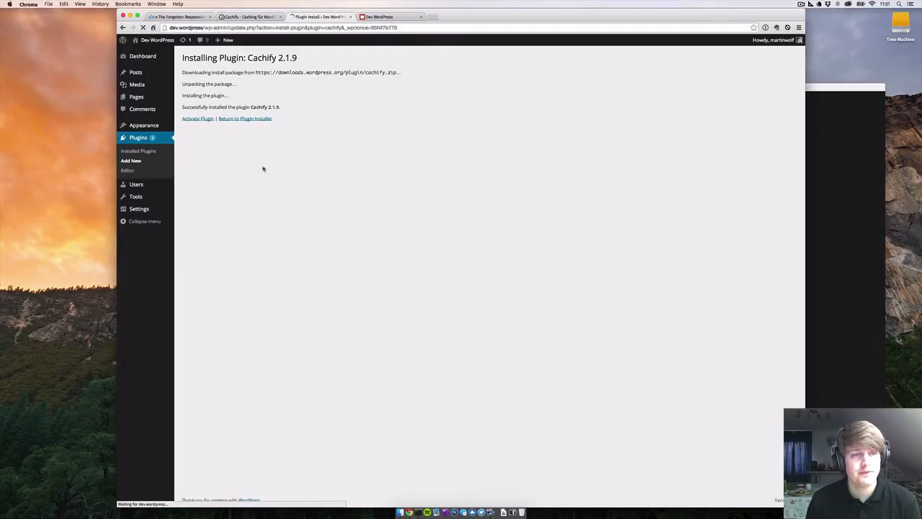
- Activate Cachify and go to its settings page
click(197, 118)
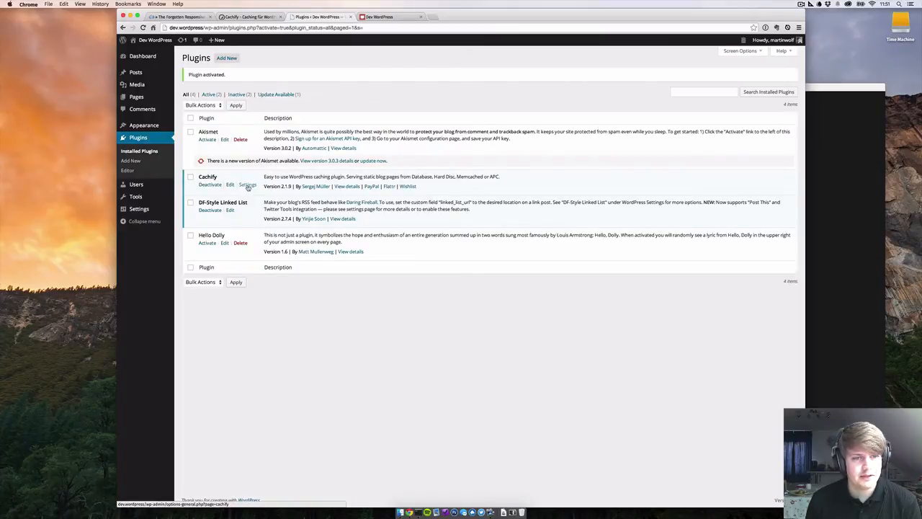
click(248, 186)
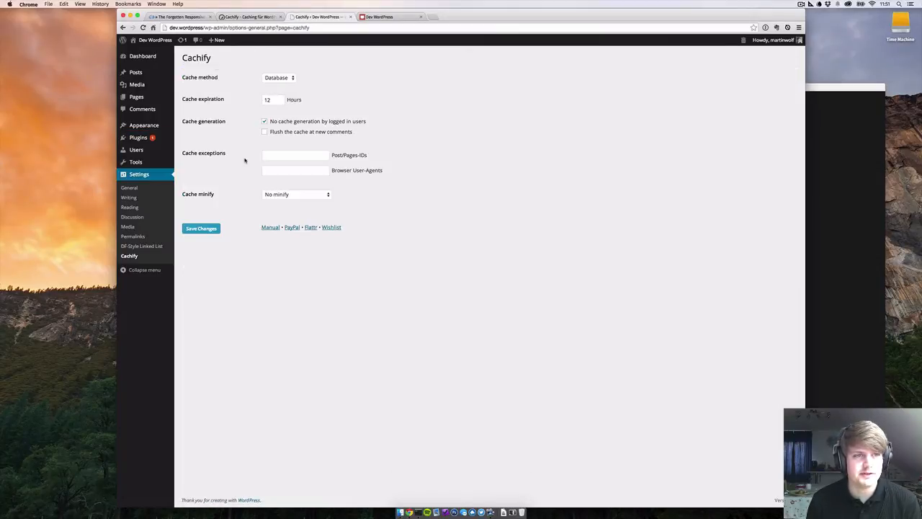
- Set Cachify's cache method to Hard disk instead of the database
click(276, 78)
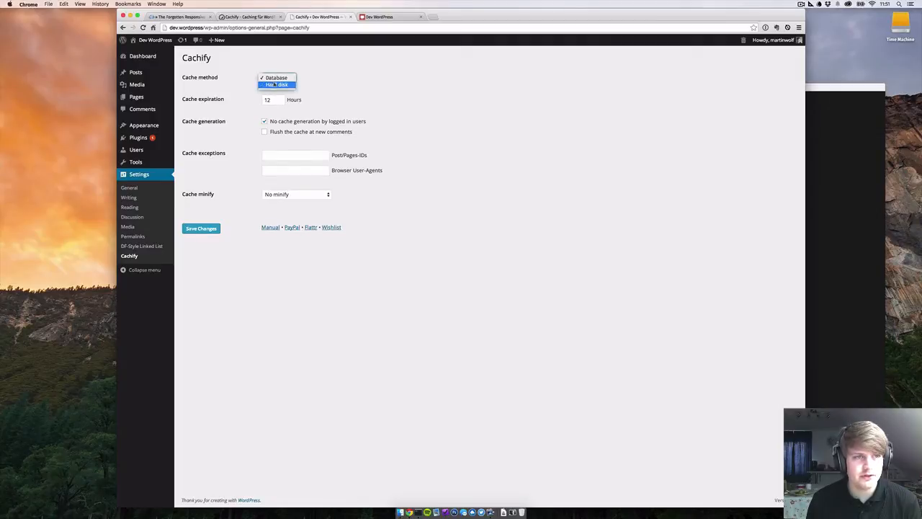
mouse_move(277, 78)
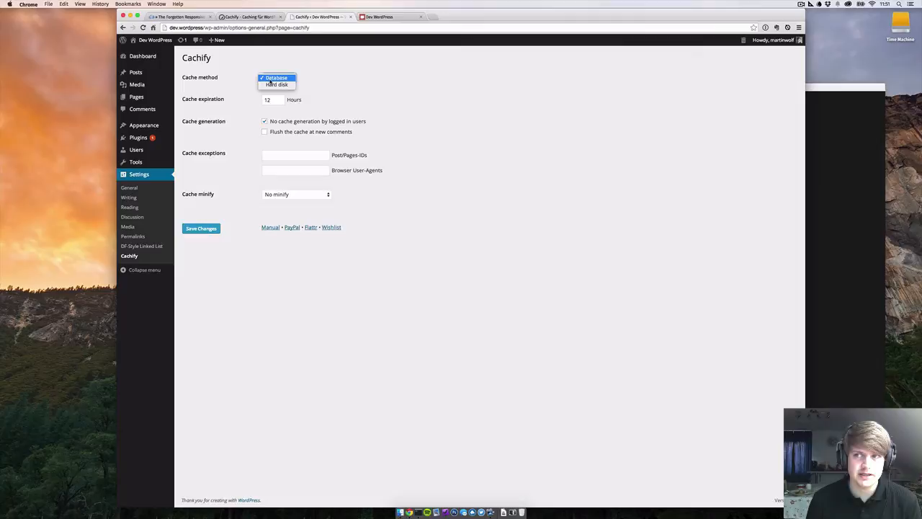
click(277, 83)
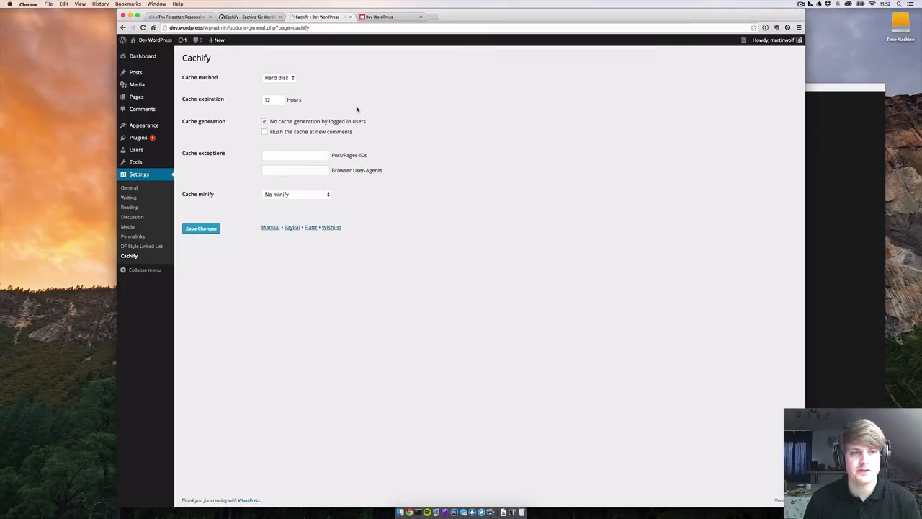
click(272, 99)
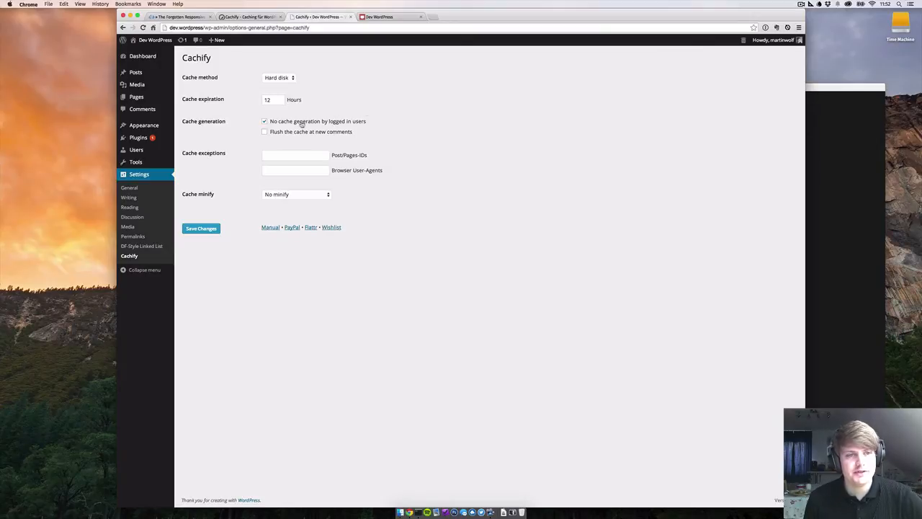
mouse_move(366, 99)
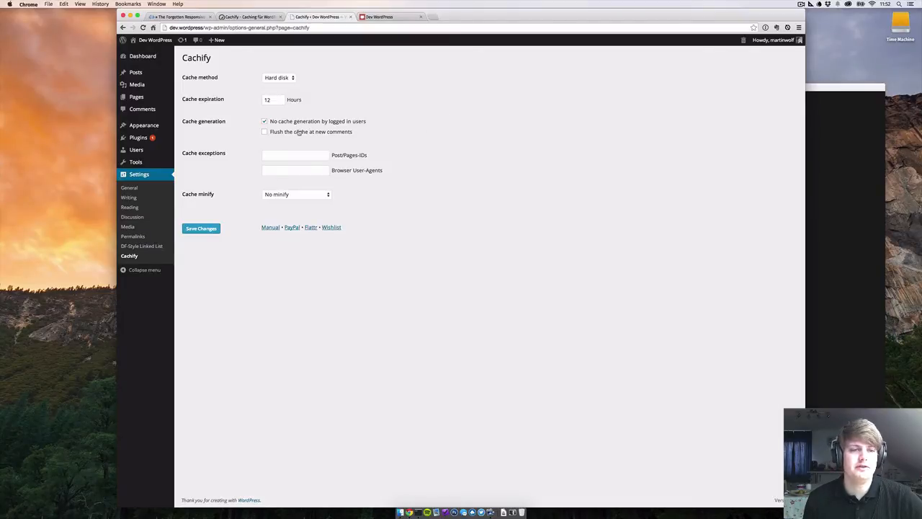
click(265, 132)
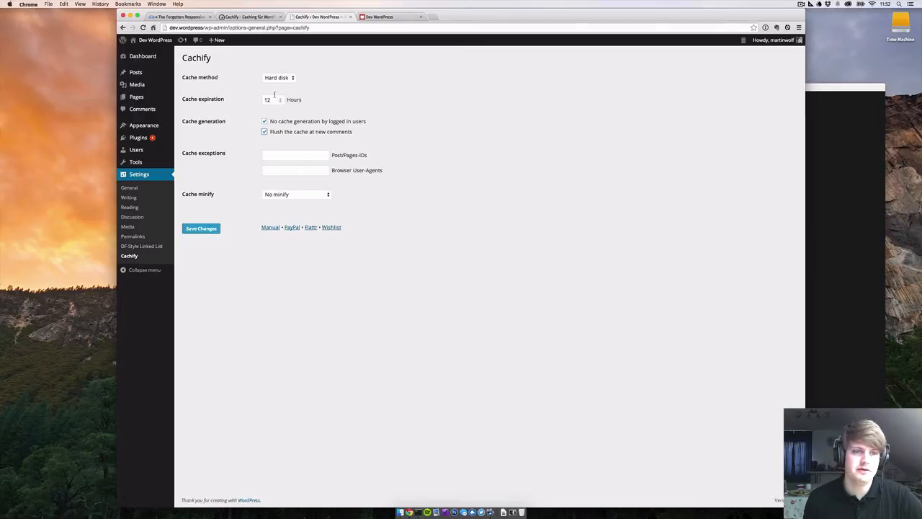
mouse_move(389, 125)
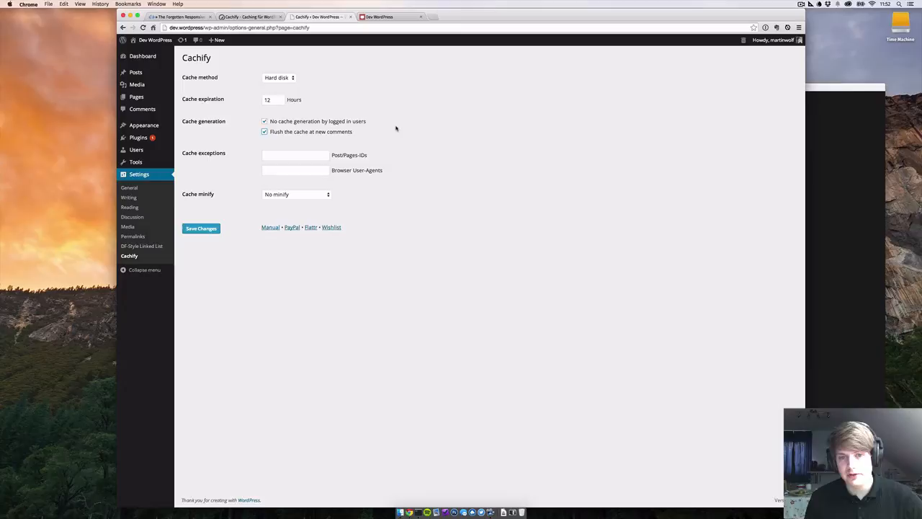
mouse_move(409, 127)
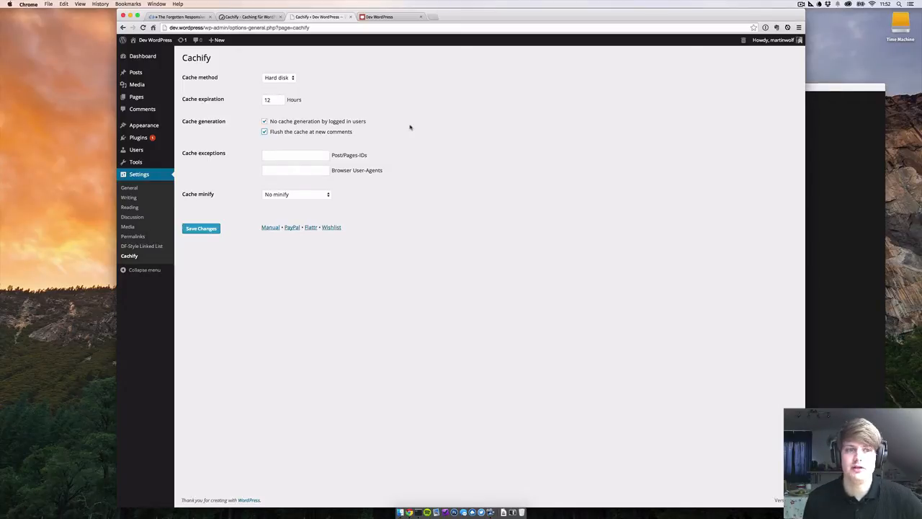
mouse_move(409, 153)
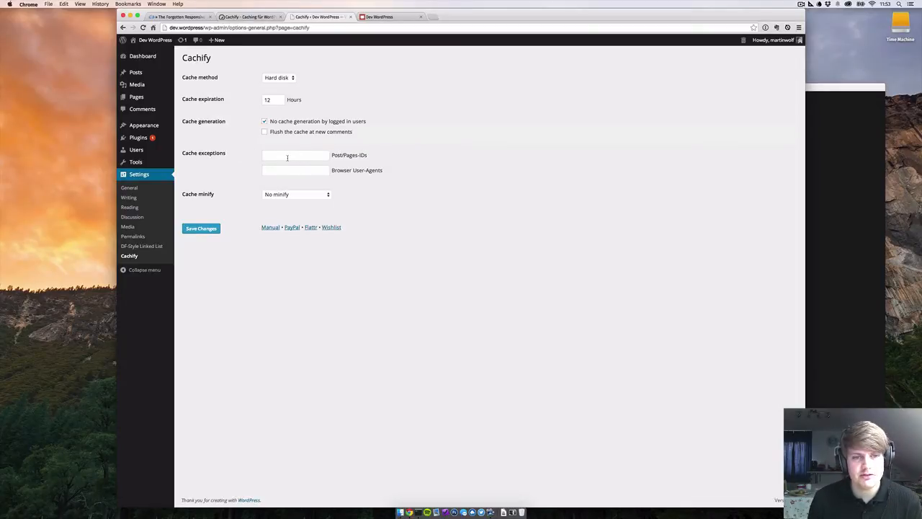
click(294, 156)
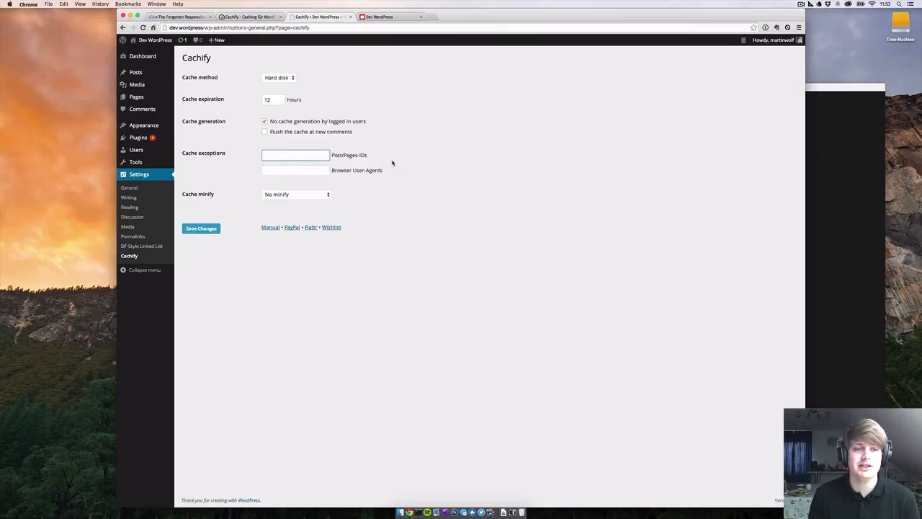
click(296, 170)
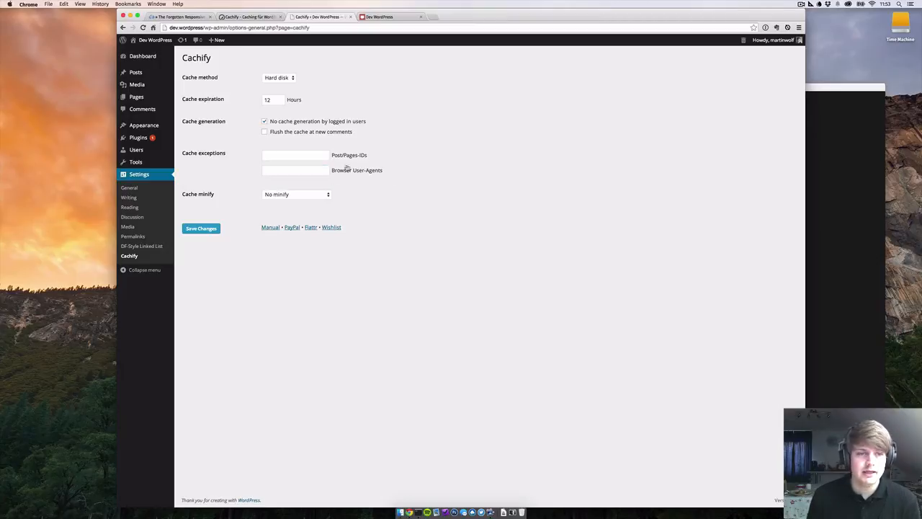
mouse_move(377, 206)
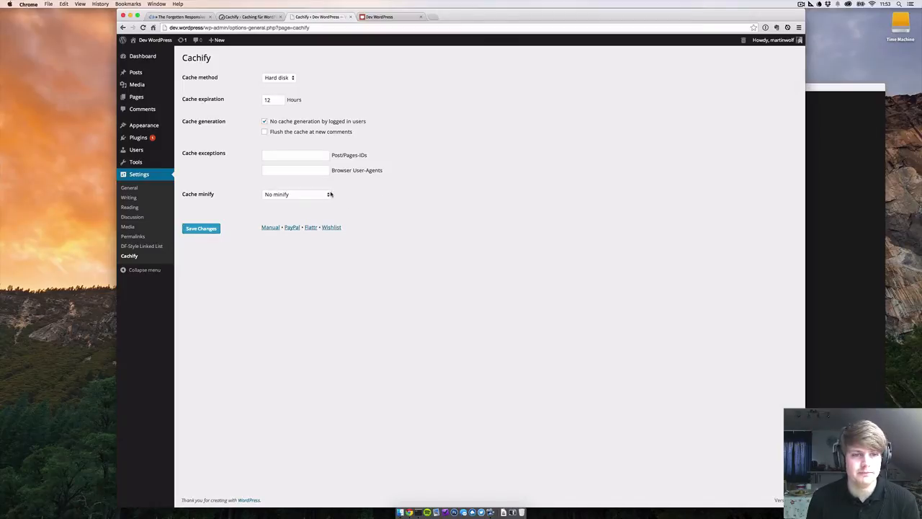
- Set Cachify's cache minify option to HTML, rechecking the choice stays selected
click(295, 193)
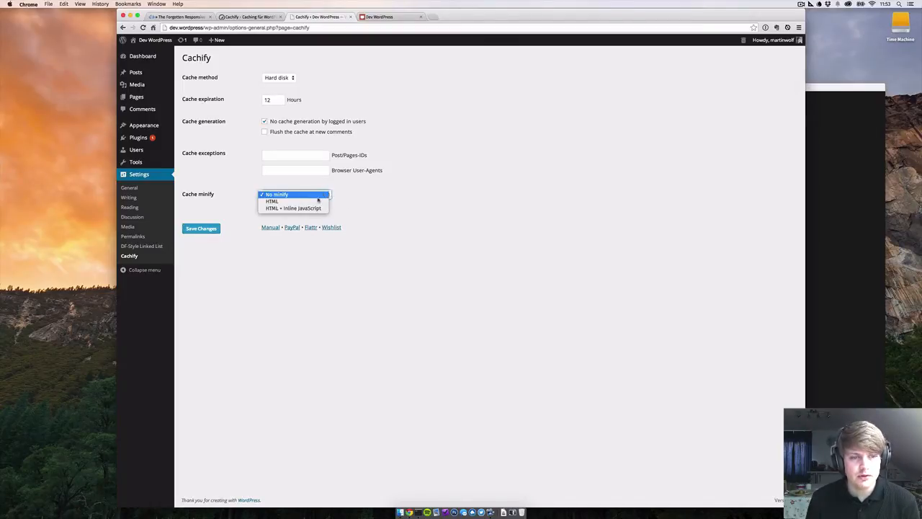
click(271, 201)
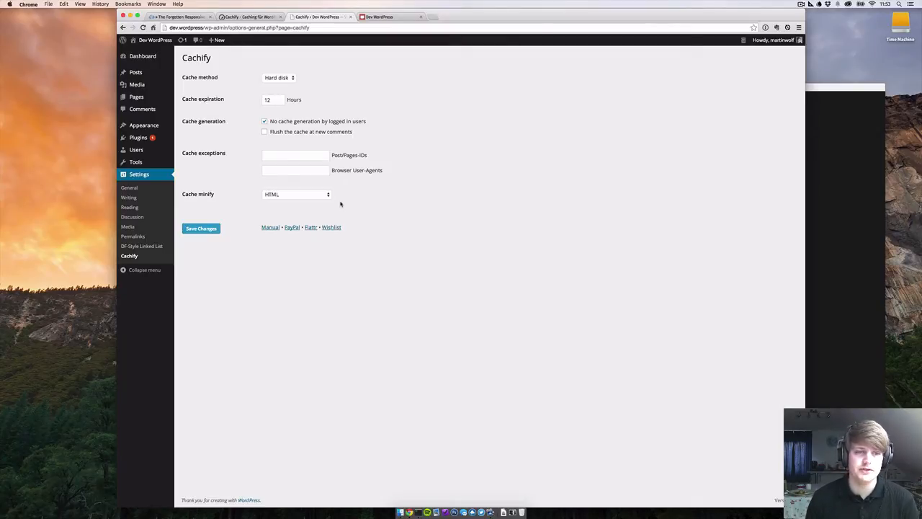
click(295, 193)
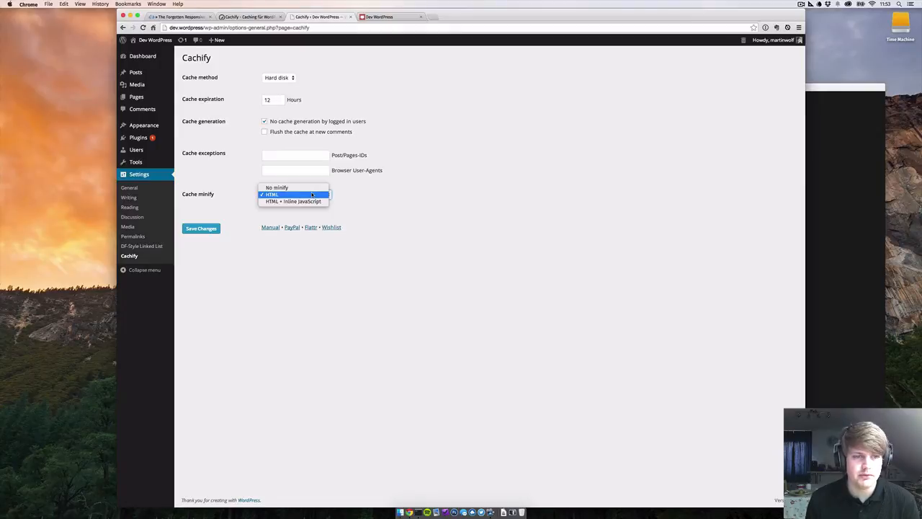
mouse_move(292, 202)
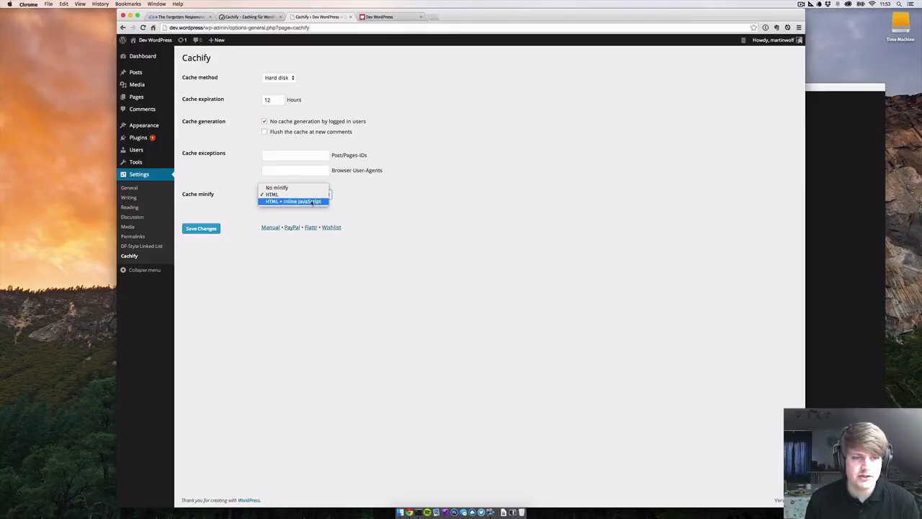
click(270, 195)
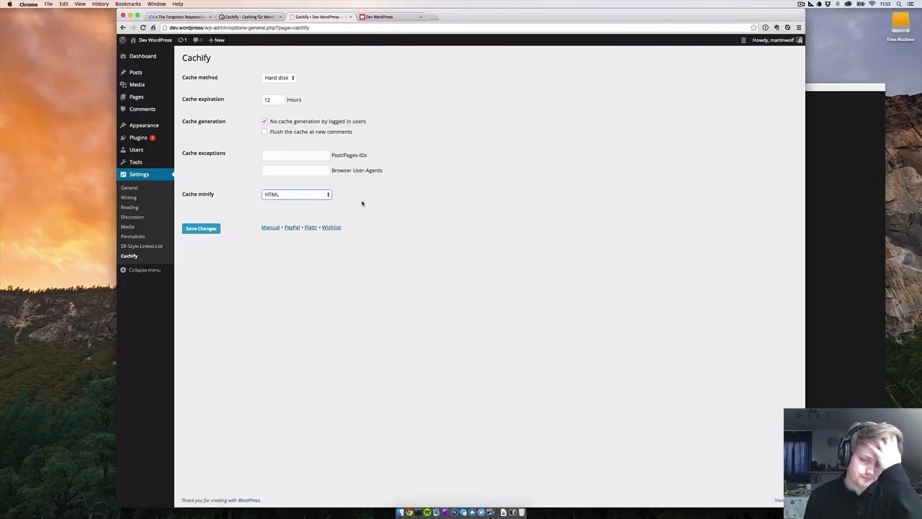
click(297, 193)
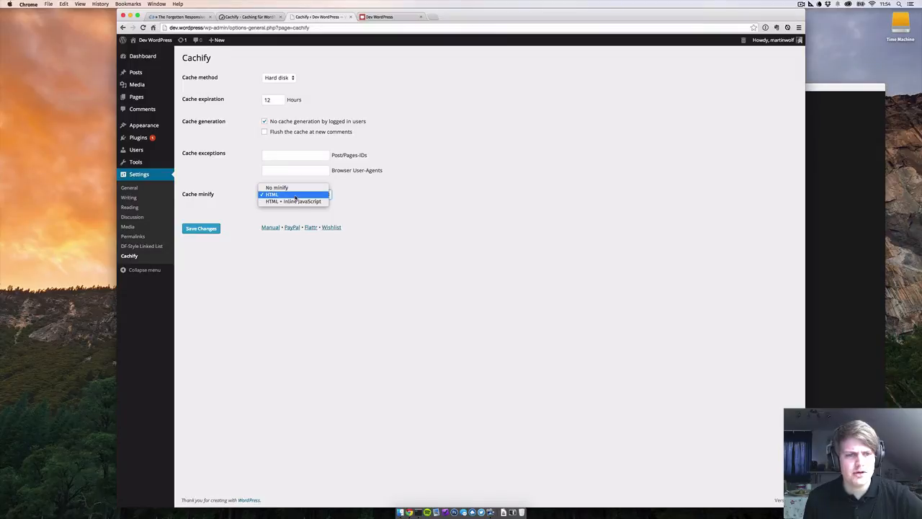
mouse_move(294, 202)
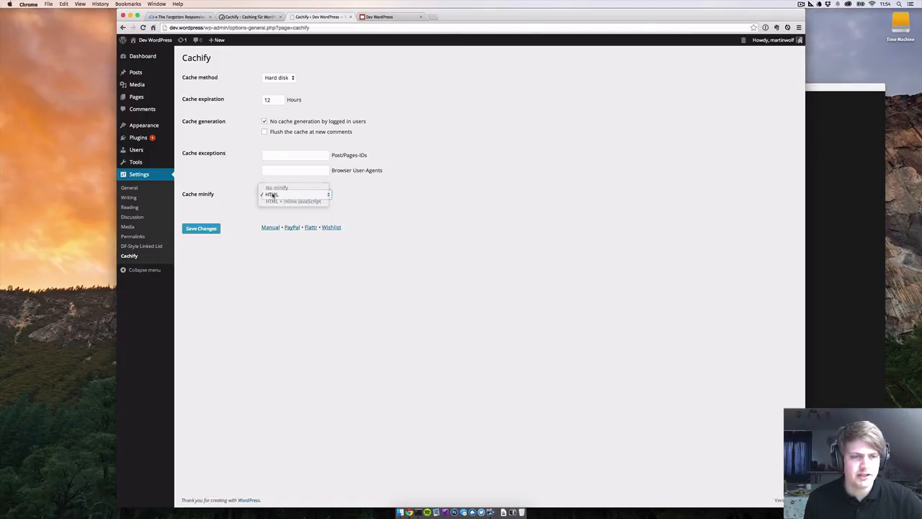
click(272, 193)
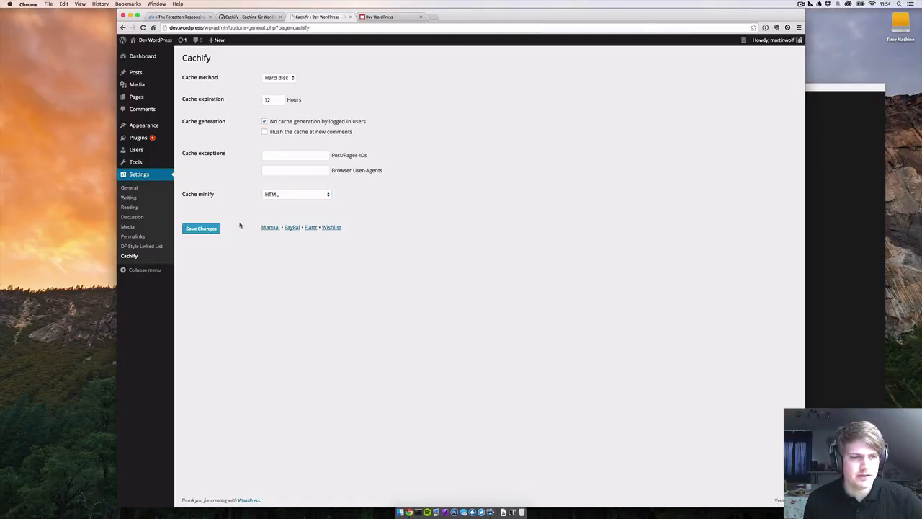
- Save the Cachify settings and select the .htaccess mention in the resulting notice
click(202, 227)
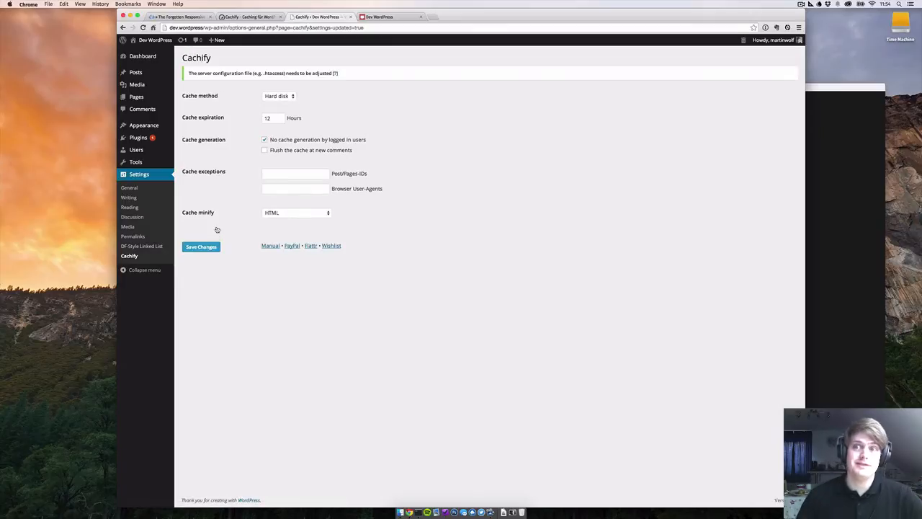
mouse_move(234, 78)
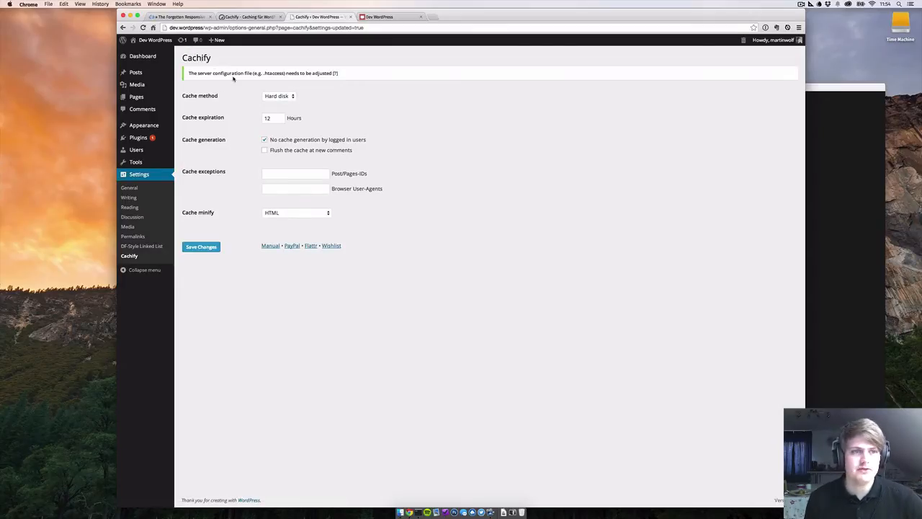
double_click(274, 72)
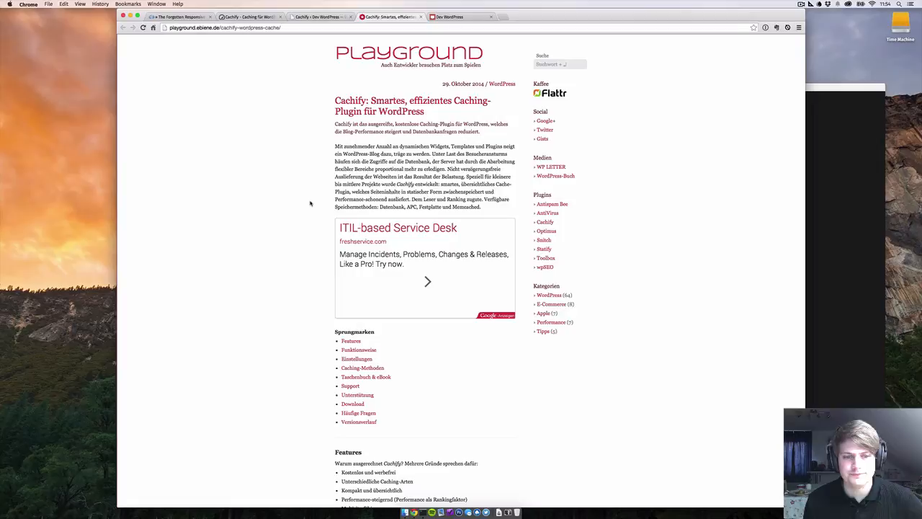
- Scroll the Cachify article down to its Features section
scroll(down, 3)
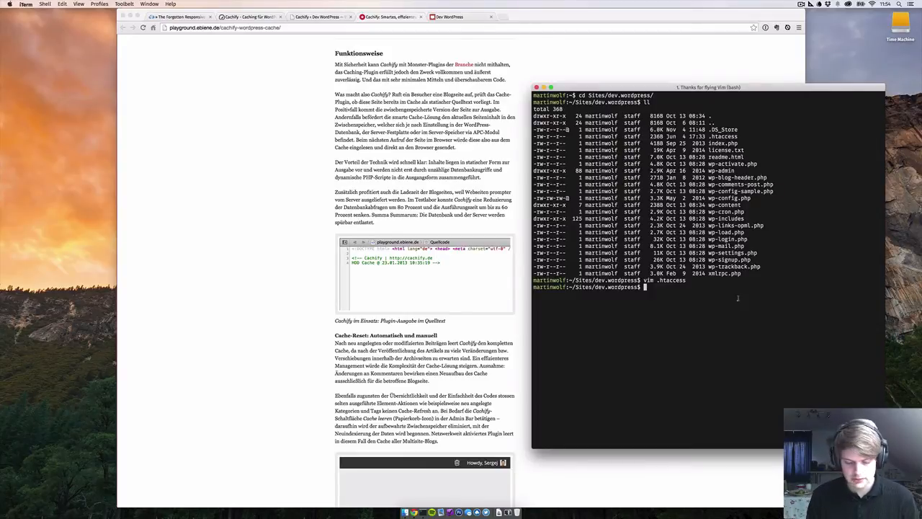
- Open the site's .htaccess file in vim from the WordPress directory
text(vim .htaccess)
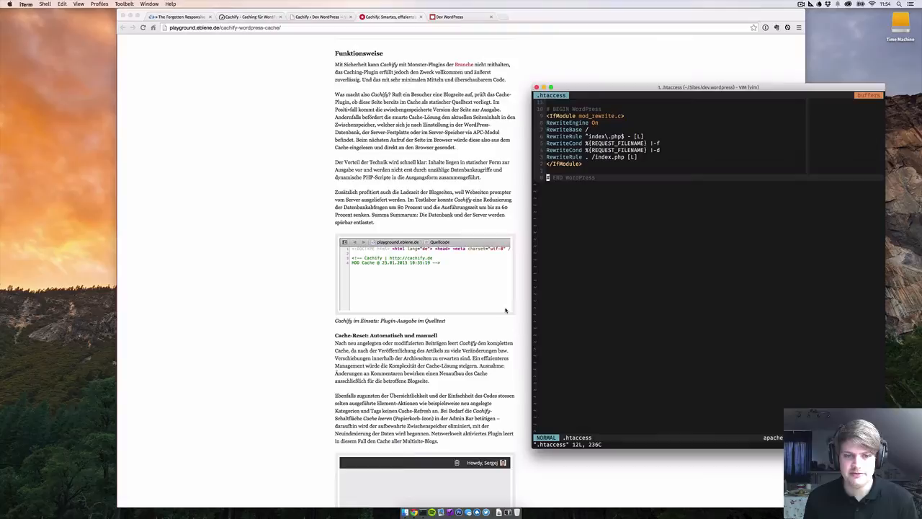
scroll(down, 3)
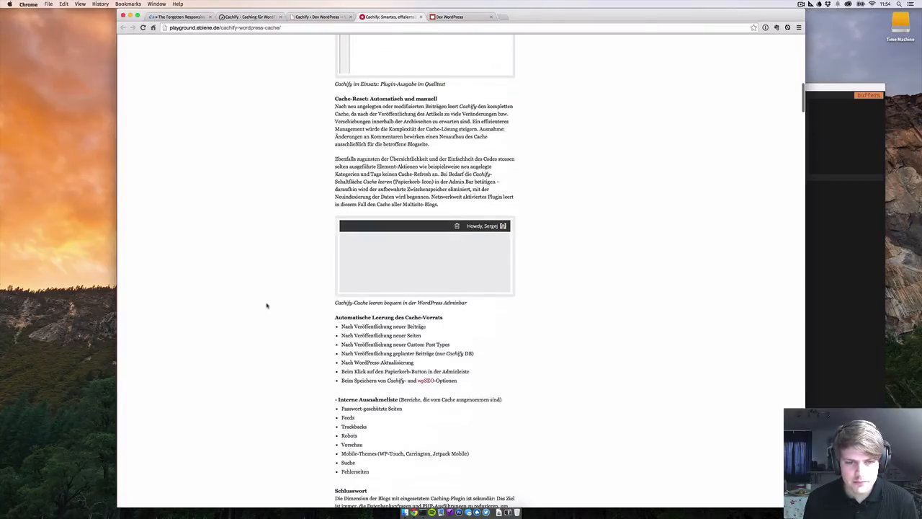
- Scroll the article down to the 'Erweiterung der .htaccess (Apache)' code block
scroll(down, 3)
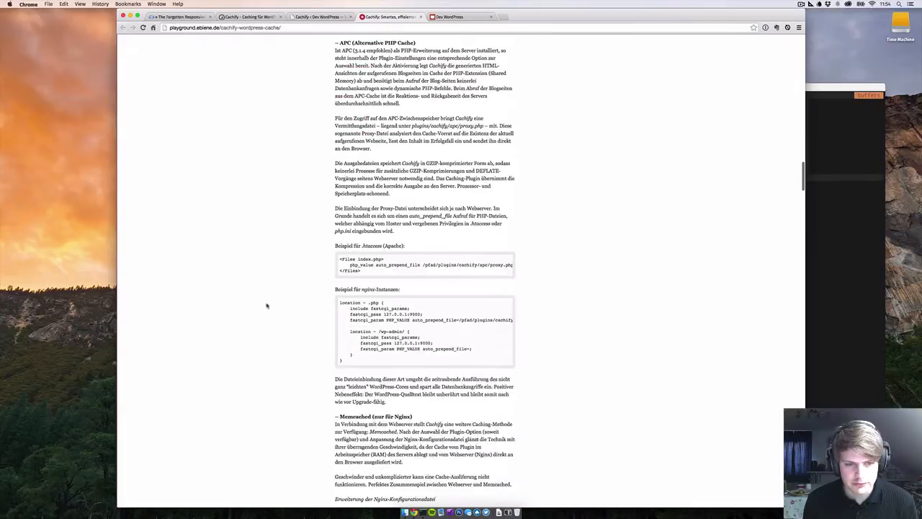
scroll(down, 3)
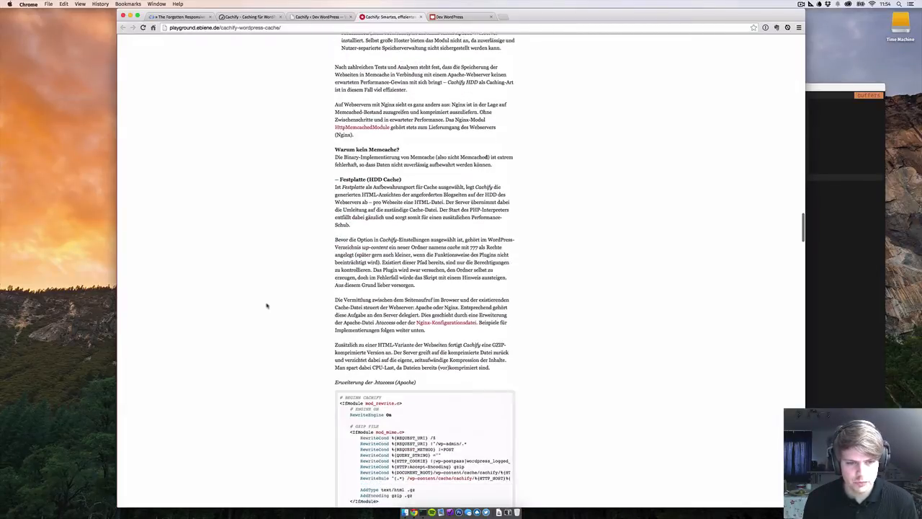
scroll(down, 3)
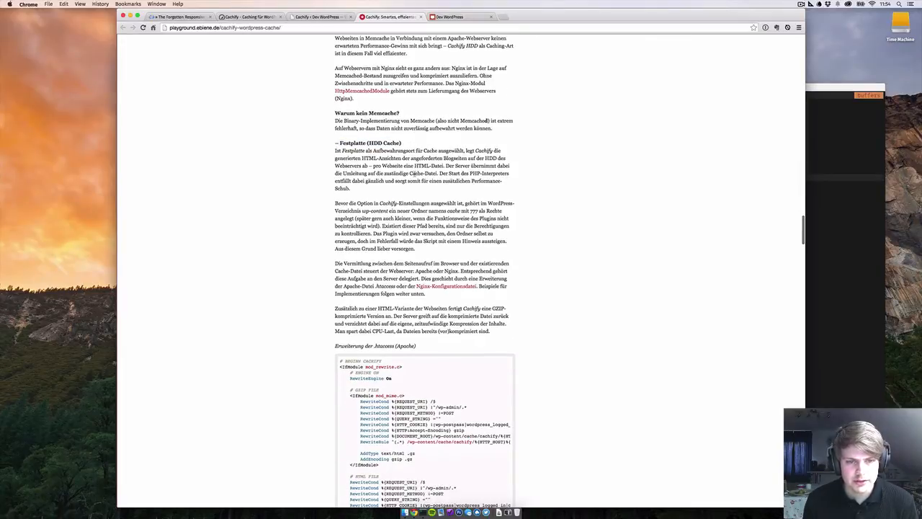
scroll(down, 3)
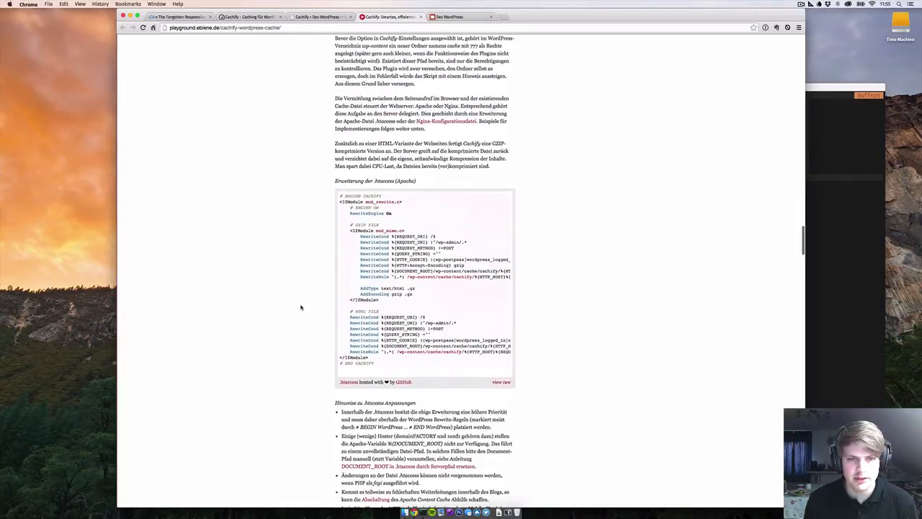
scroll(down, 3)
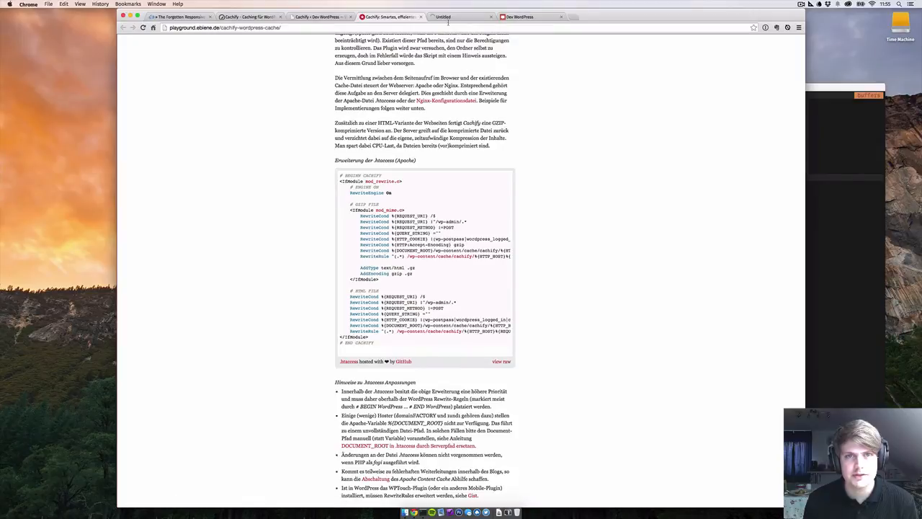
- View the raw Gist of Cachify's Apache .htaccess rules
click(501, 360)
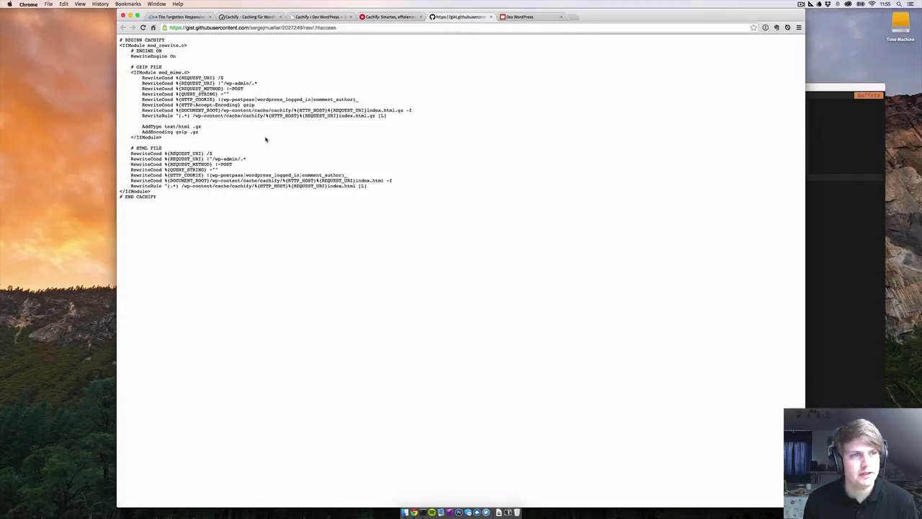
mouse_move(850, 255)
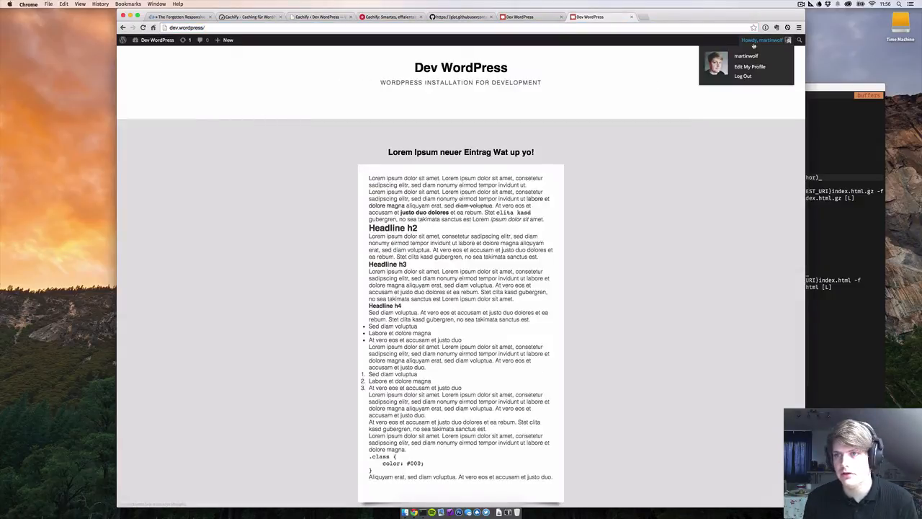
- Log out of WordPress, return to the Dev WordPress front page and view its page source
click(743, 75)
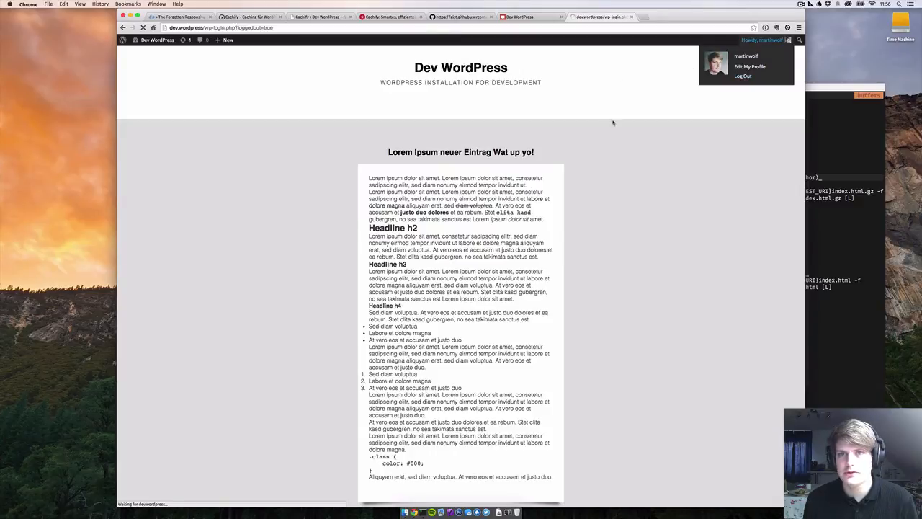
click(743, 75)
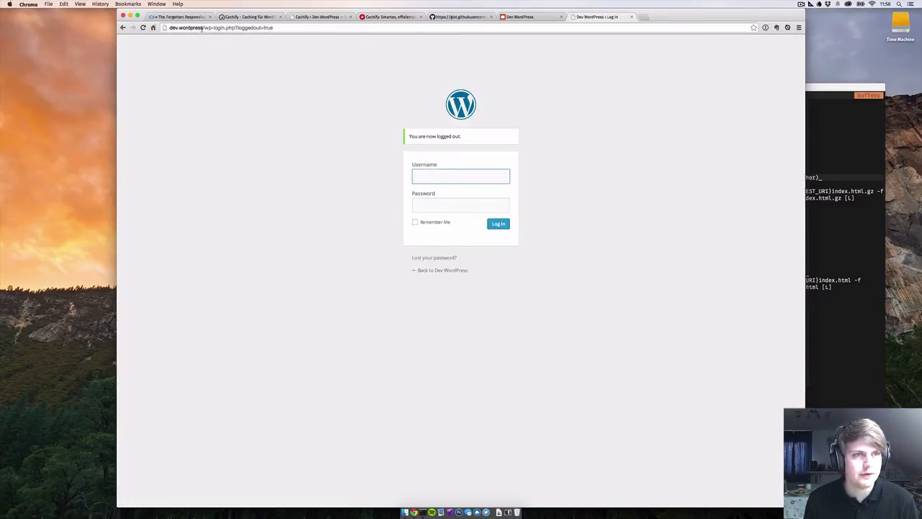
click(438, 269)
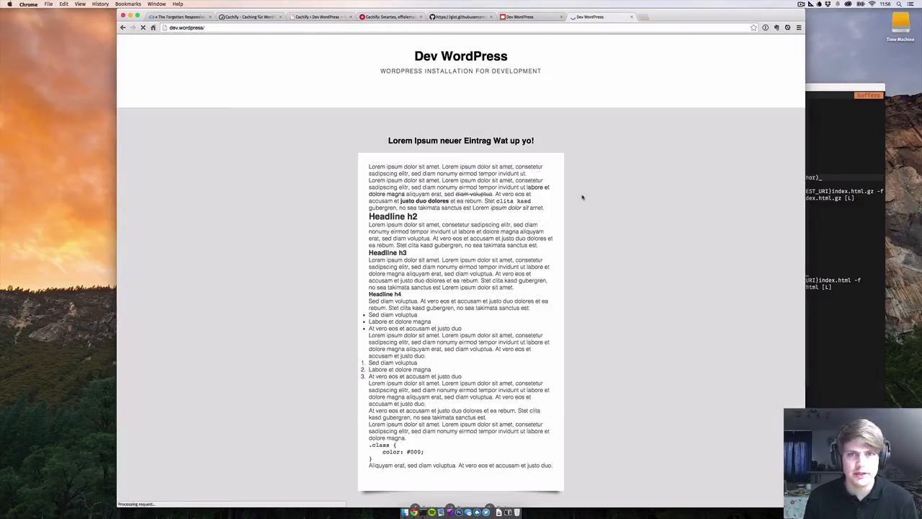
click(461, 142)
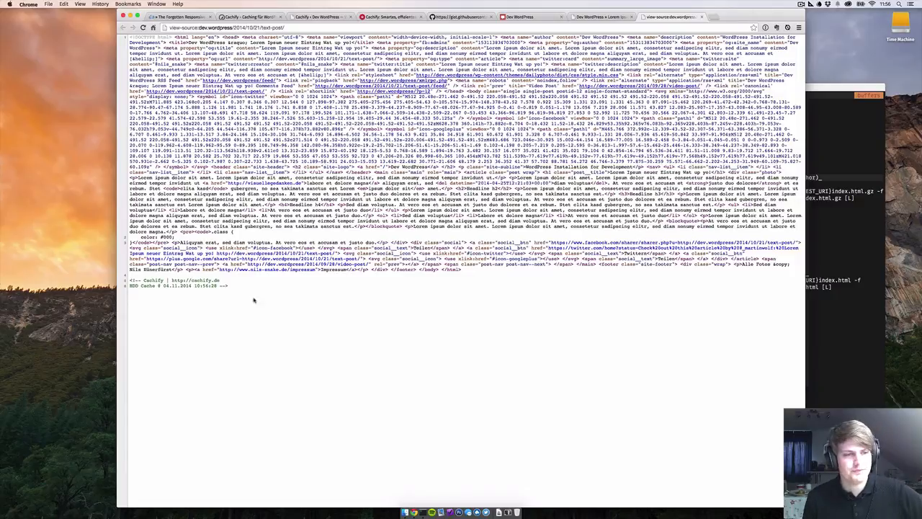
- Select the Cachify comment at the bottom of the minified page source
double_click(151, 279)
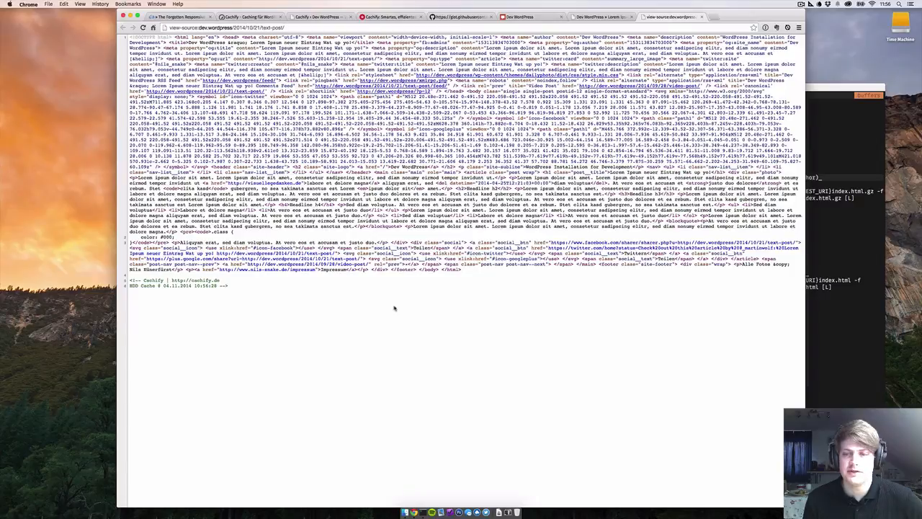
mouse_move(392, 303)
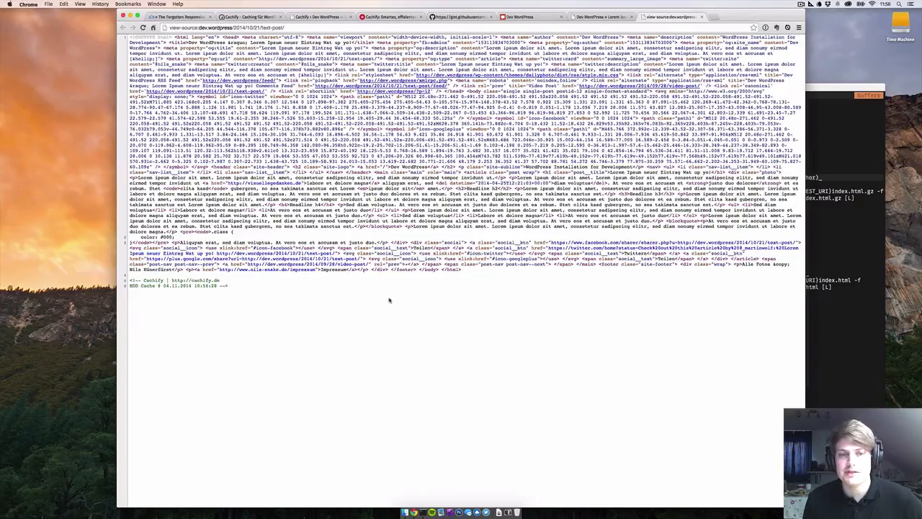
mouse_move(415, 291)
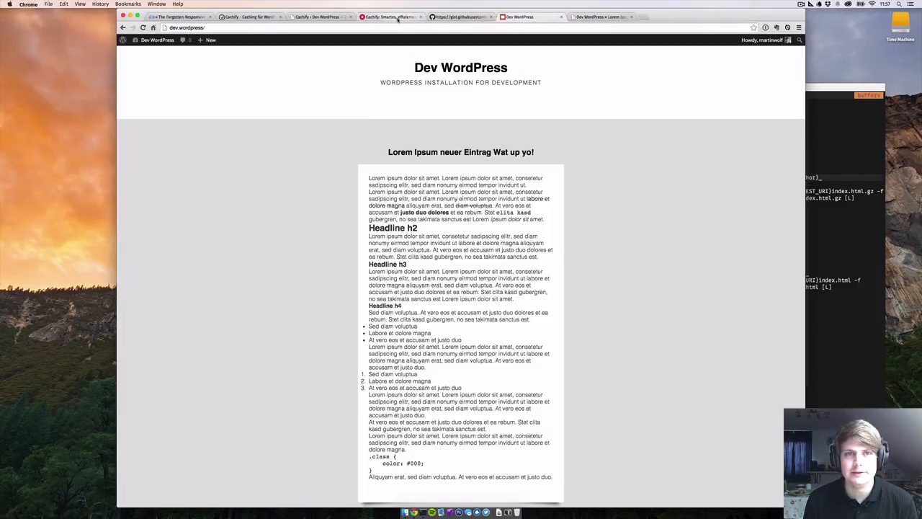
- Bring the Cachify article's Apache .htaccess extension code and following notes into view
click(388, 17)
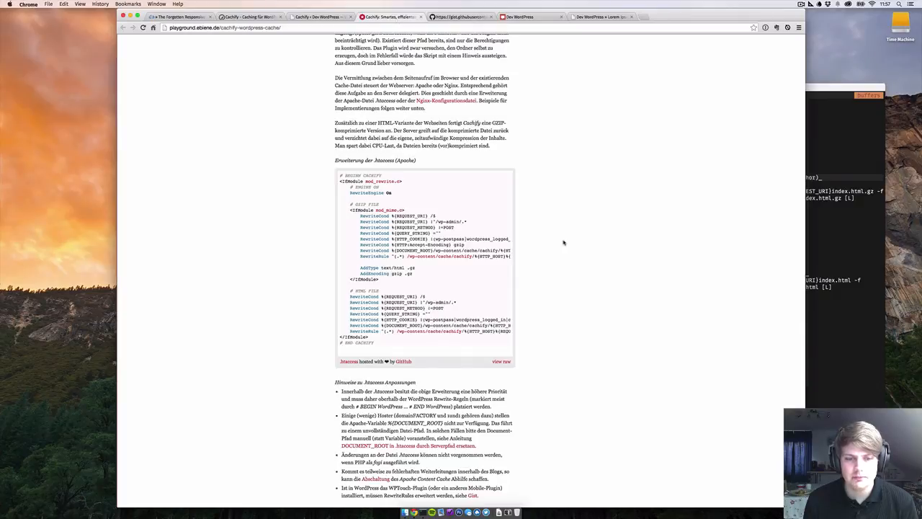
scroll(down, 3)
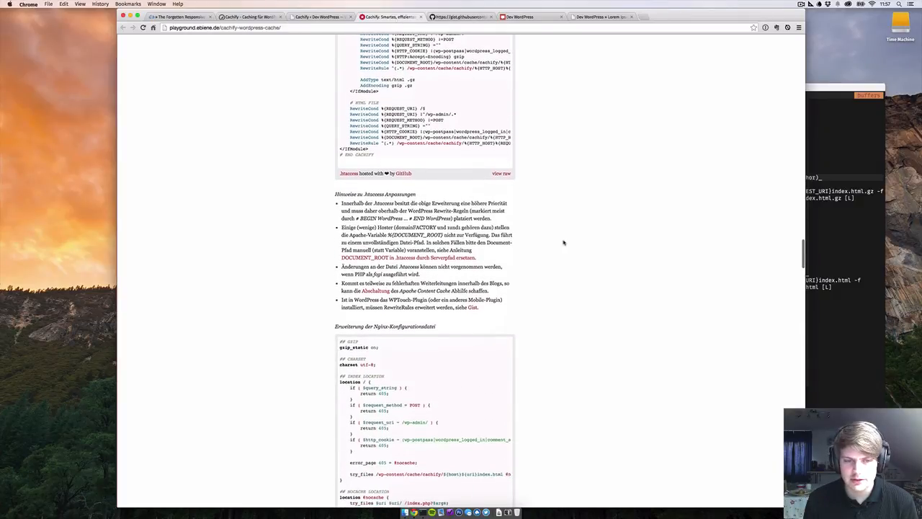
scroll(down, 3)
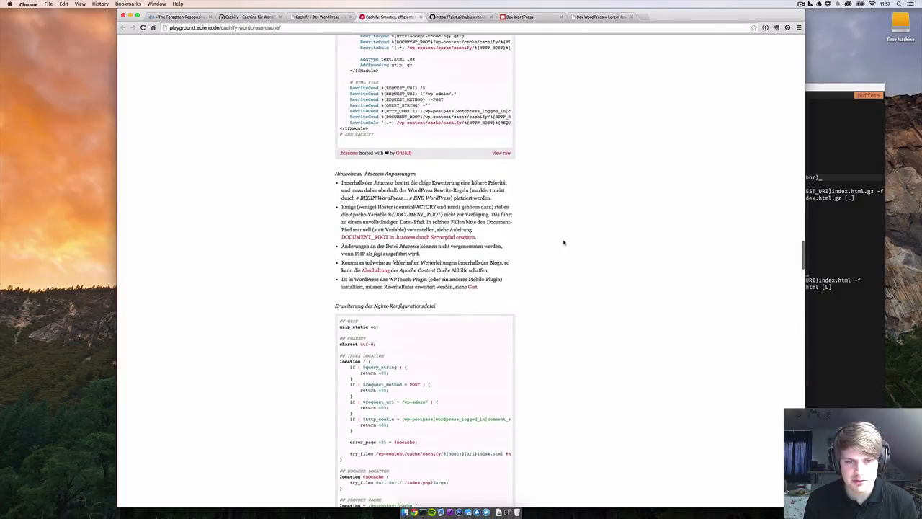
scroll(down, 3)
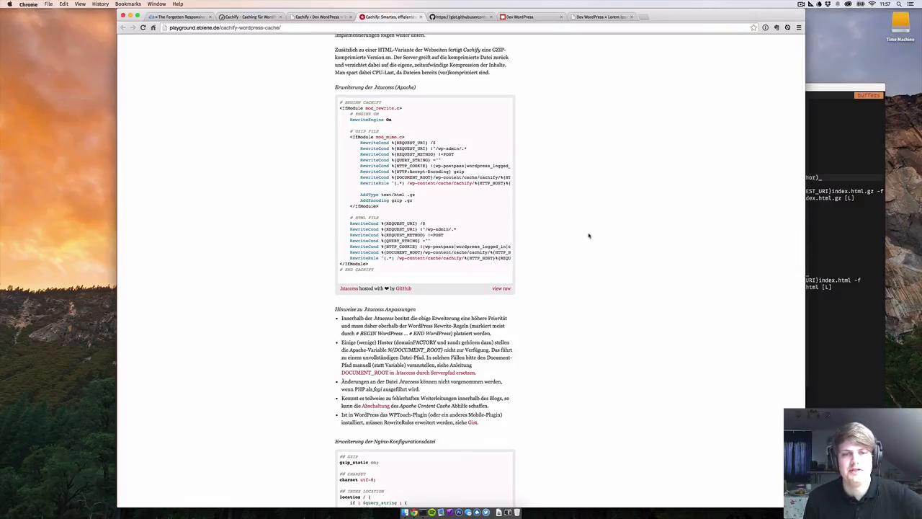
scroll(up, 3)
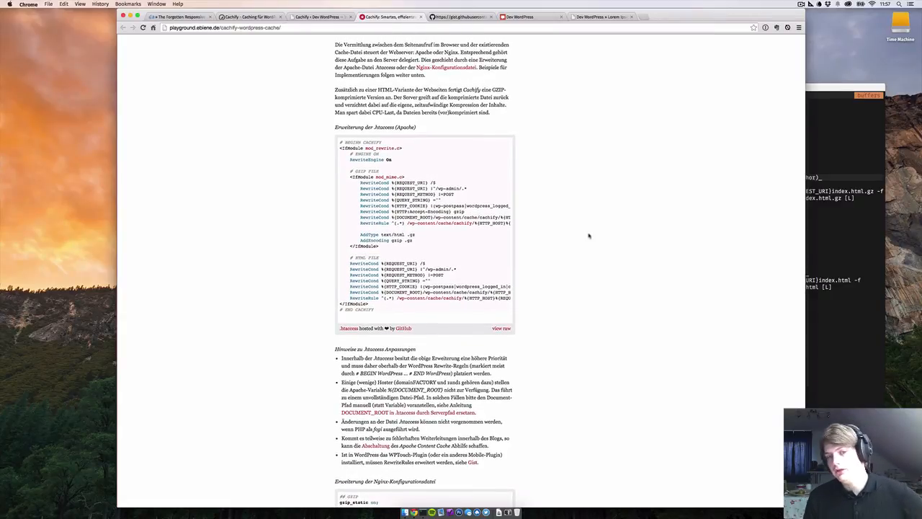
mouse_move(415, 148)
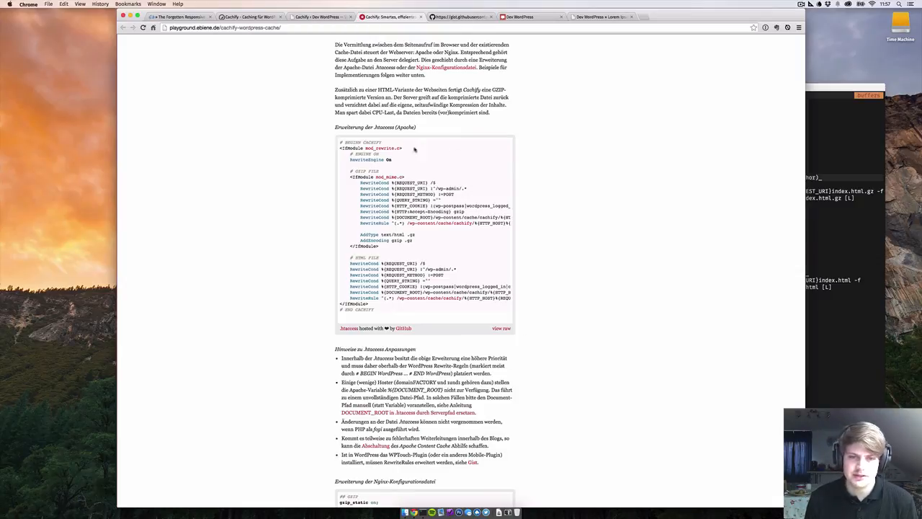
scroll(down, 3)
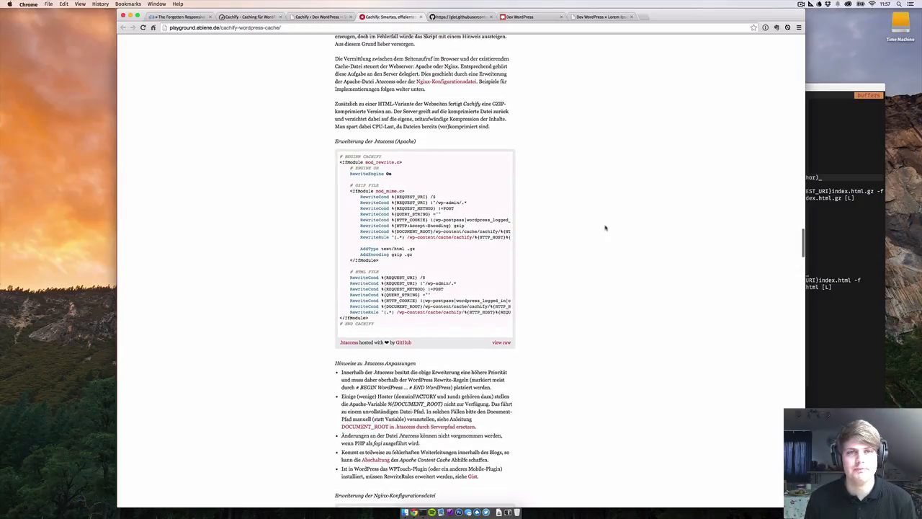
scroll(down, 3)
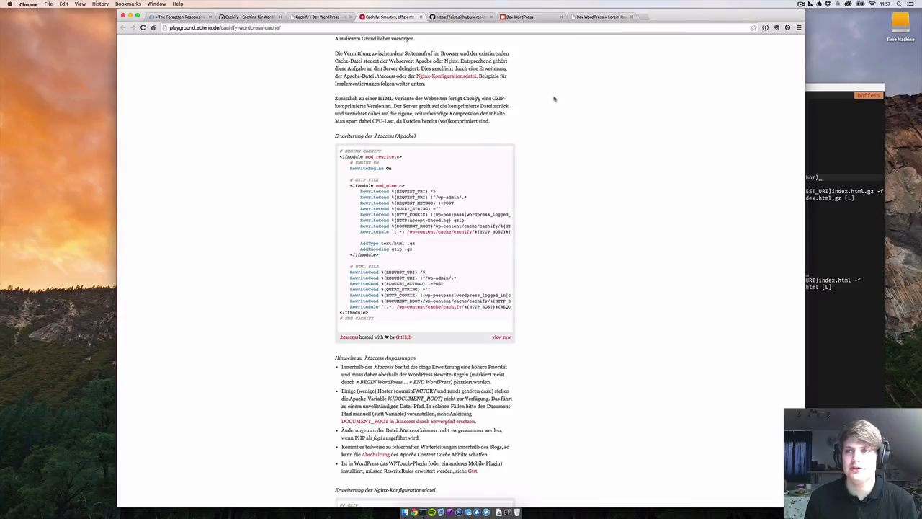